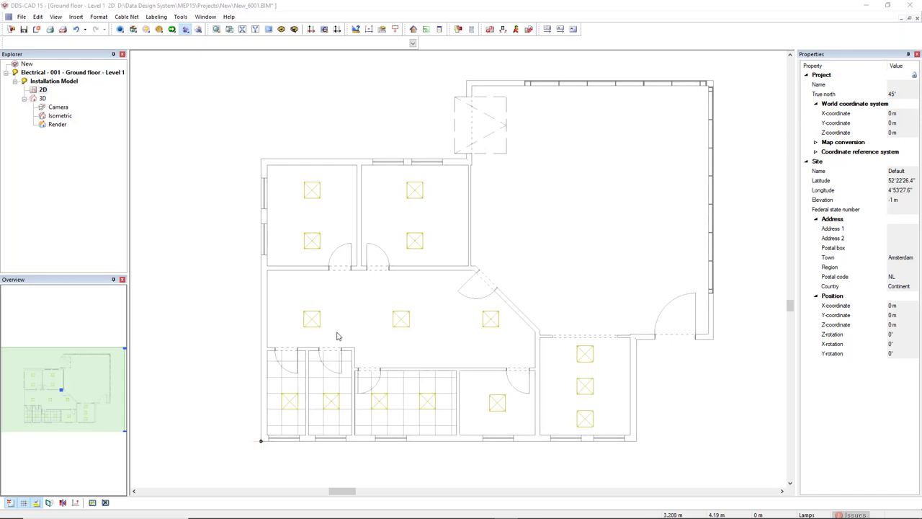
Pick one luminaire in the ground-floor plan as the basis for selecting all lamps.
left_click(311, 320)
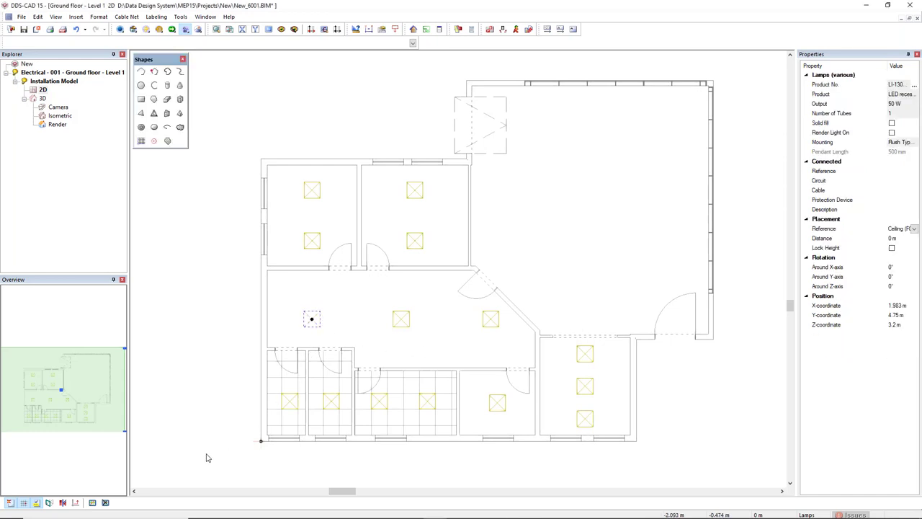
mouse_move(207, 460)
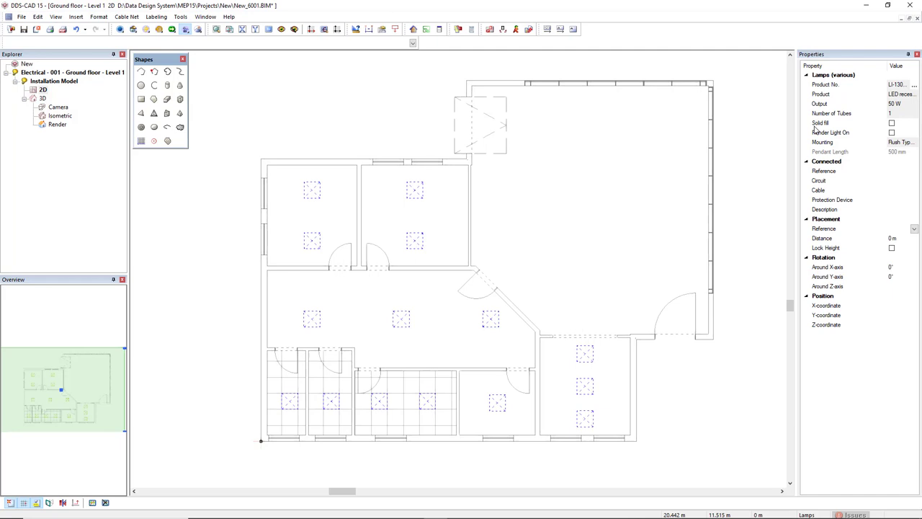
mouse_move(843, 136)
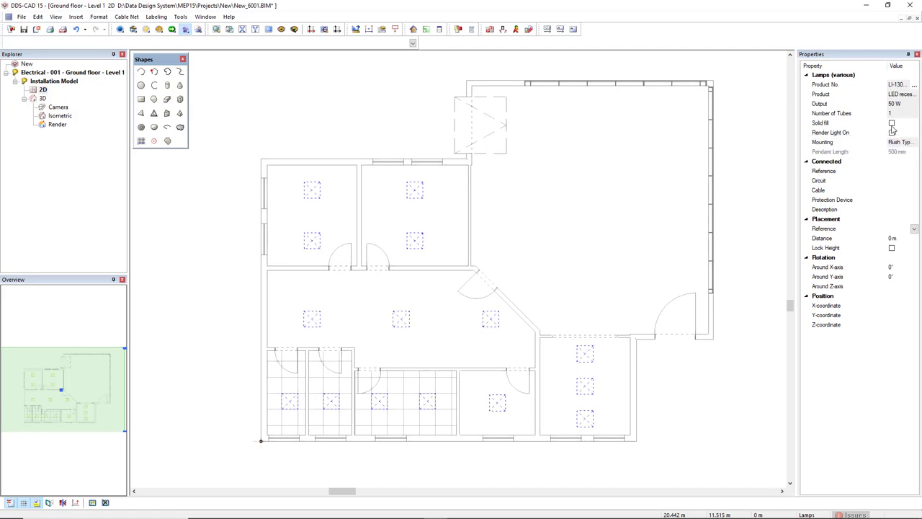
Enable Solid fill and Render Light On for the selected luminaires in Properties.
left_click(891, 124)
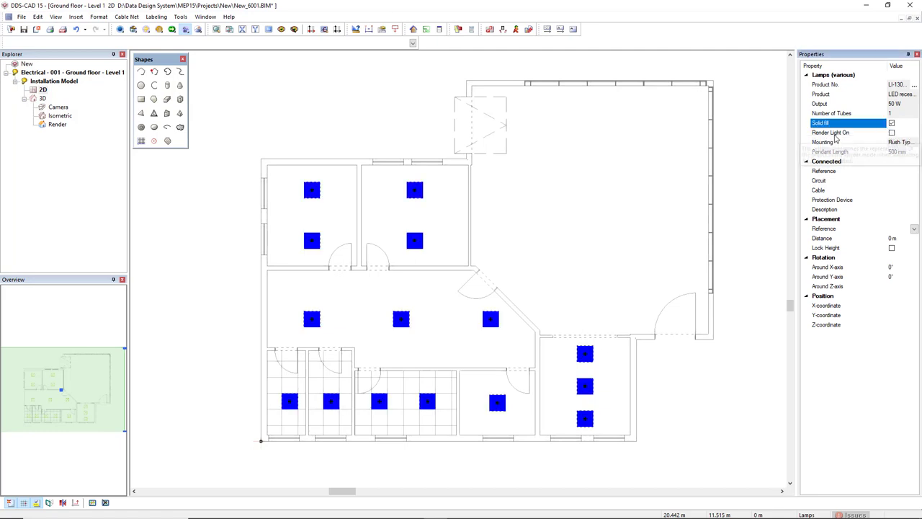
mouse_move(824, 138)
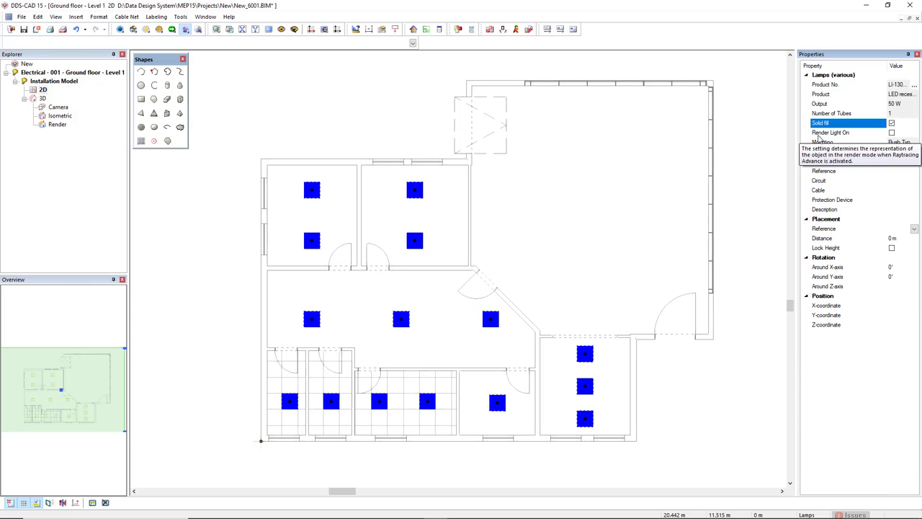
left_click(847, 133)
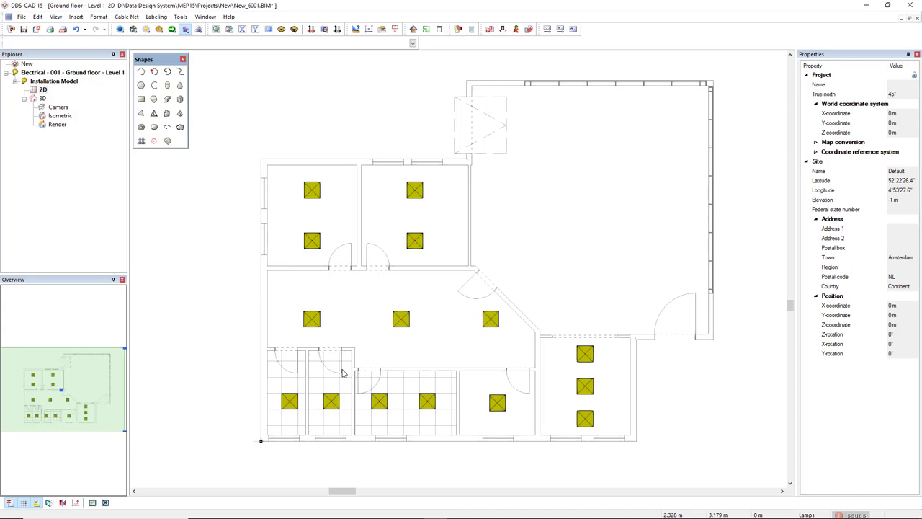
mouse_move(446, 340)
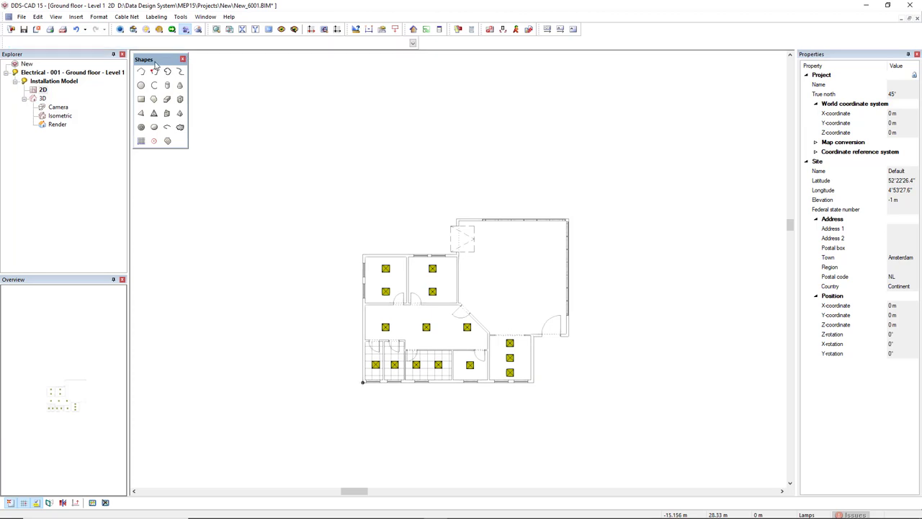
mouse_move(141, 98)
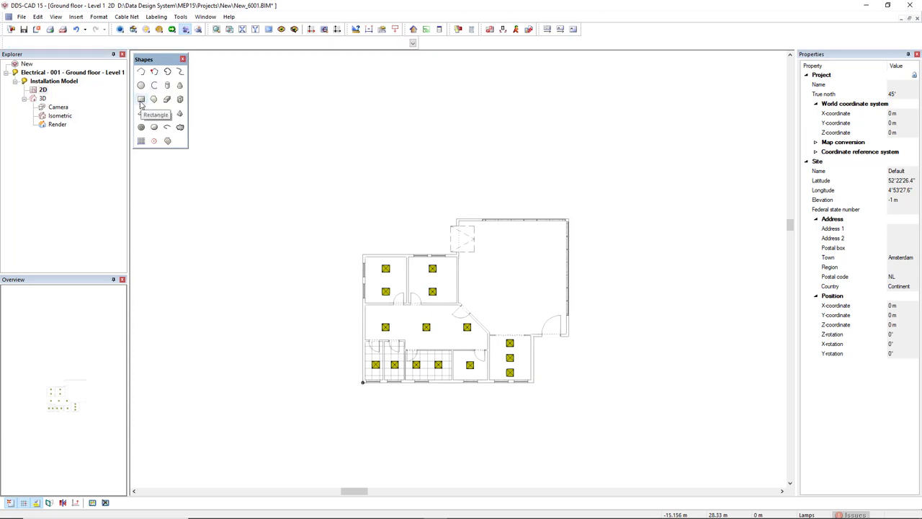
Draw a large rectangle surrounding the whole floor plan as a background.
left_click(141, 98)
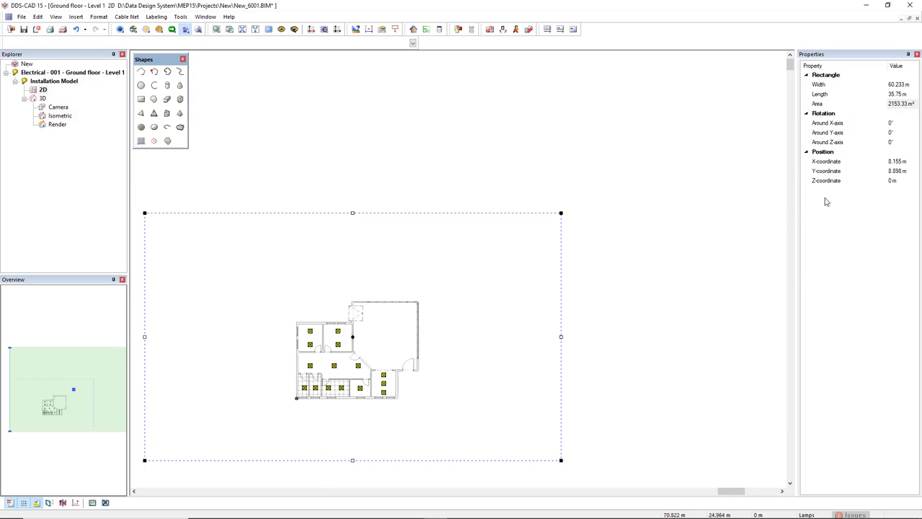
left_click(847, 180)
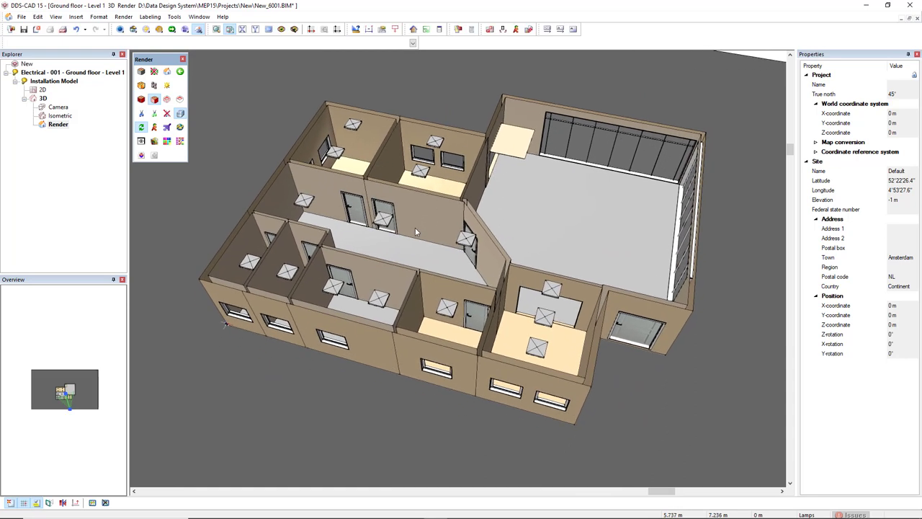
mouse_move(141, 85)
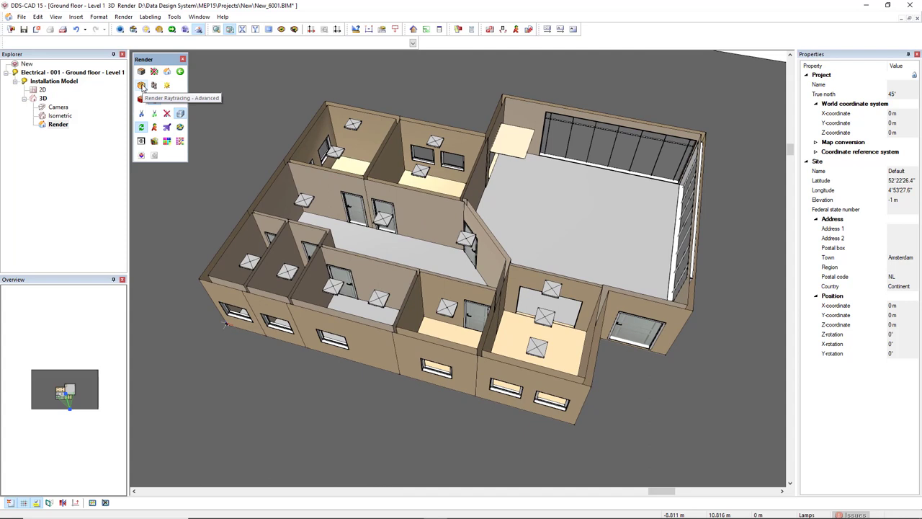
Launch the Render Raytracing - Advanced light simulation of the 3D office.
left_click(141, 85)
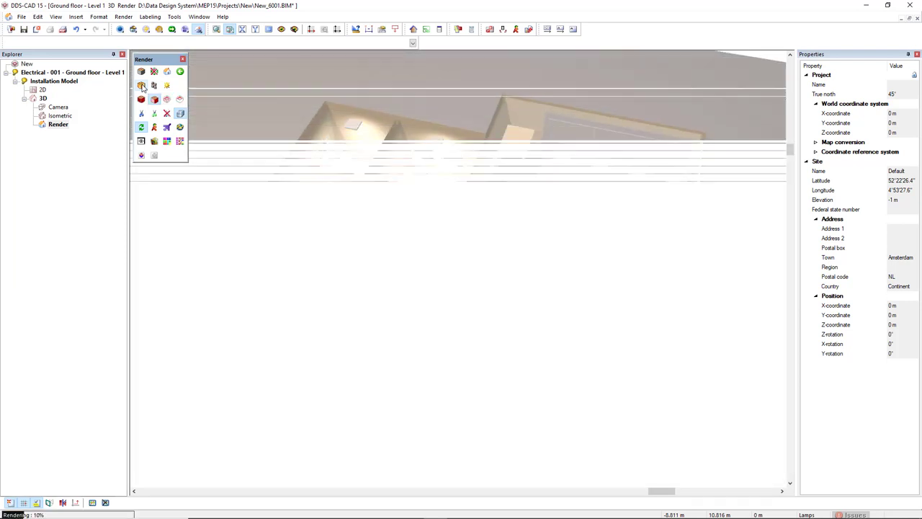